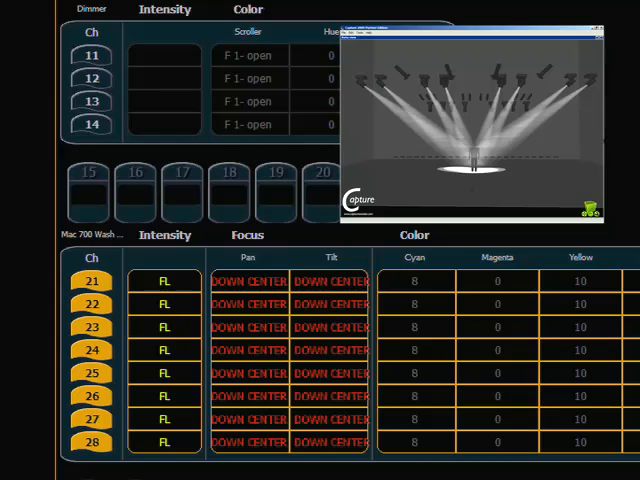
pyautogui.scroll(-3)
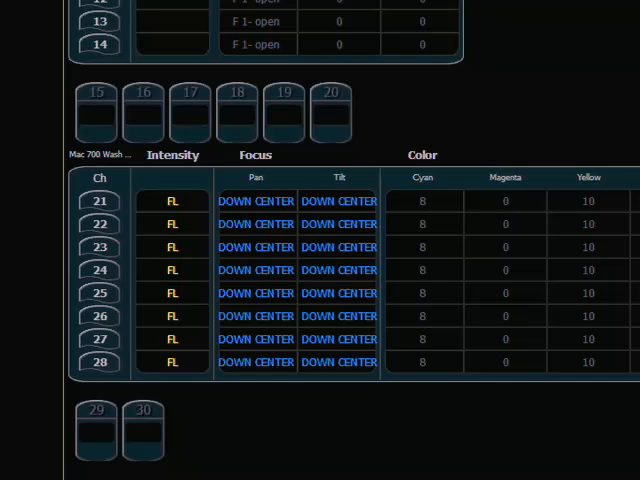
pyautogui.scroll(3)
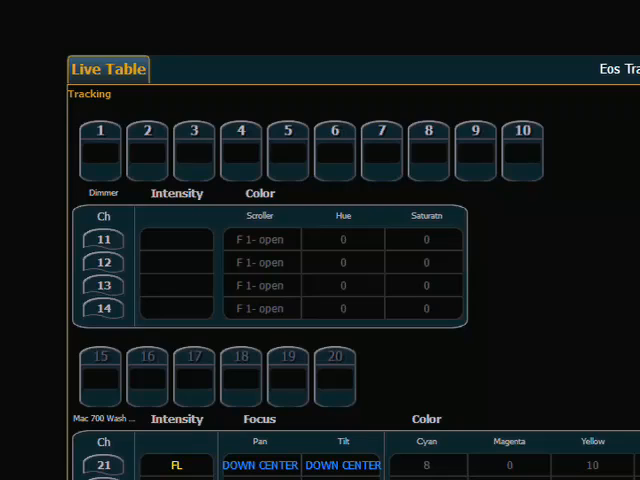